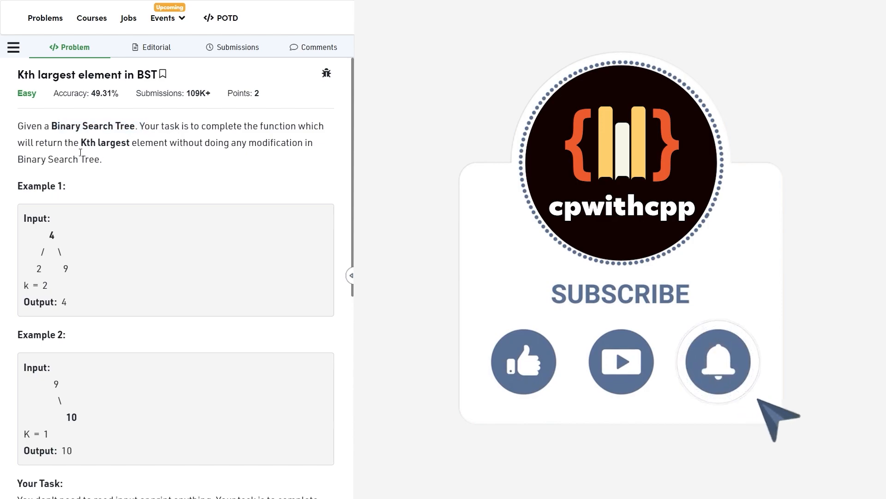
Step: Highlight 'Kth largest' and the O(H) auxiliary space bound in the problem statement
left_click_drag(80, 143, 245, 142)
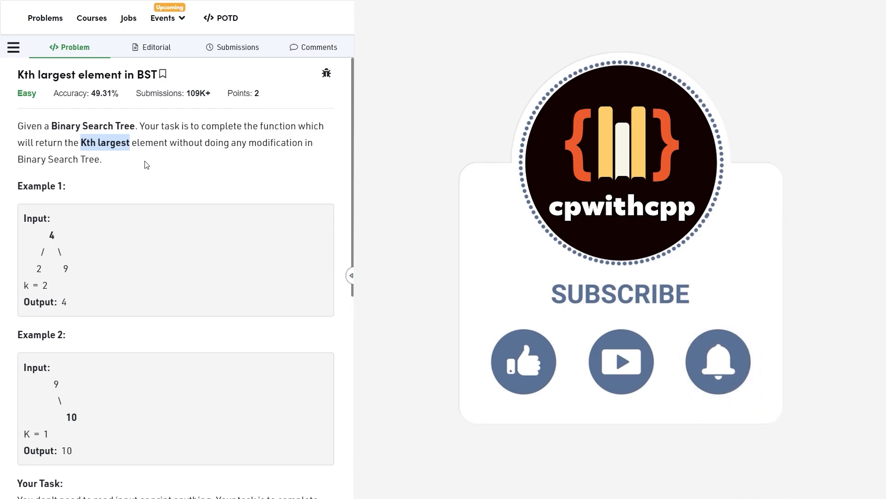
scroll("down", 3)
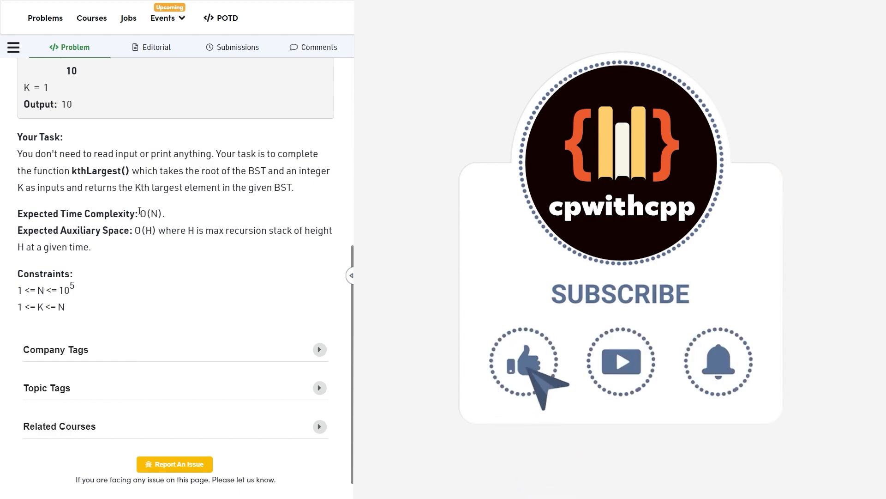
double_click(150, 213)
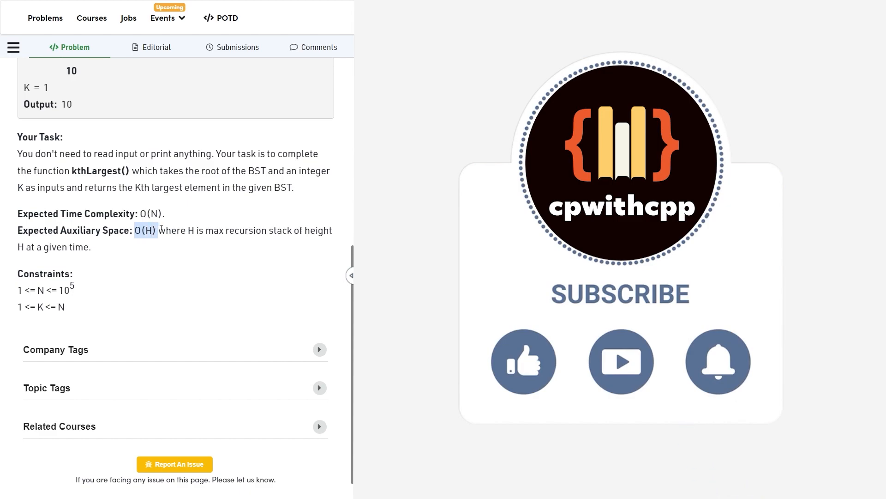
mouse_move(174, 249)
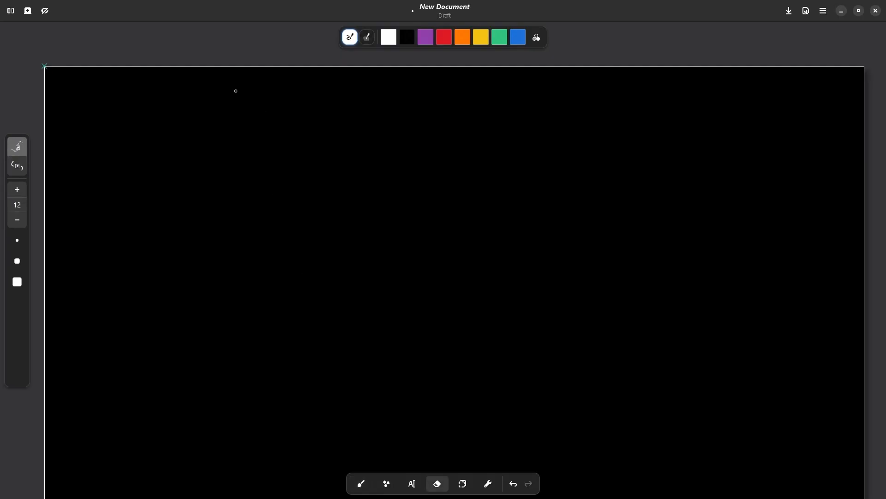
mouse_move(393, 186)
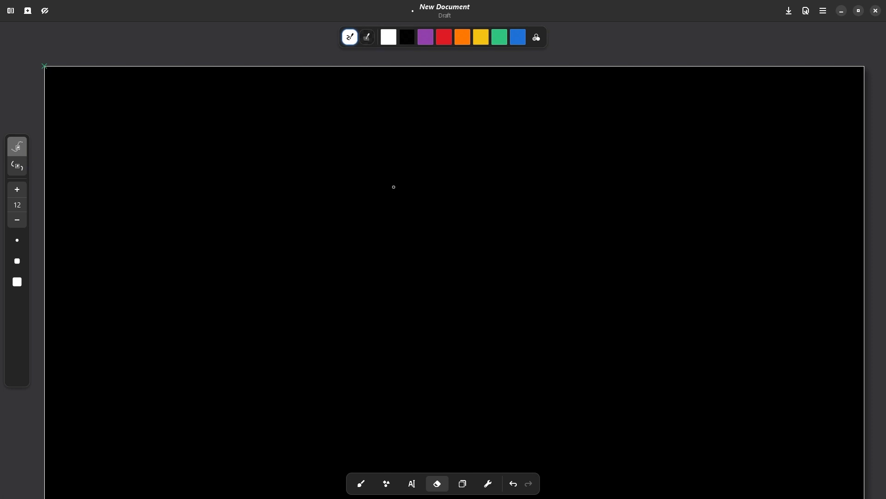
mouse_move(219, 92)
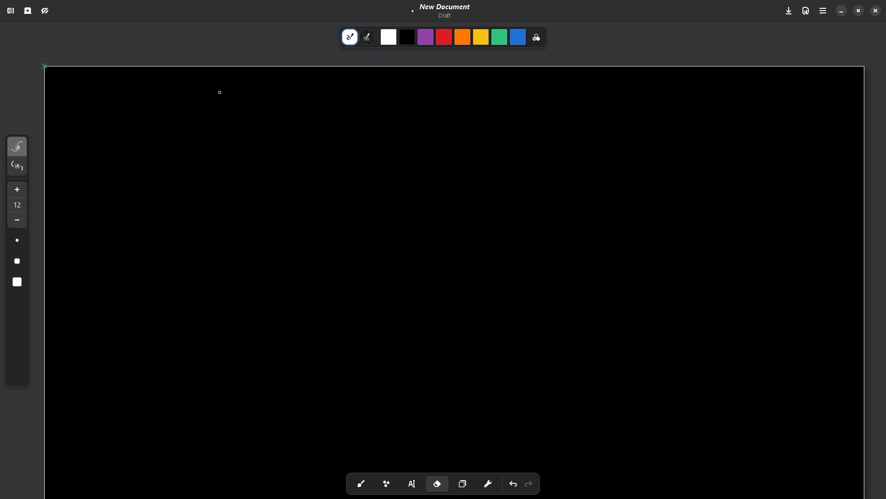
Step: Type 'Inorder traversal of a Binary Search Tree is always sorted.' near the canvas top
left_click(411, 483)
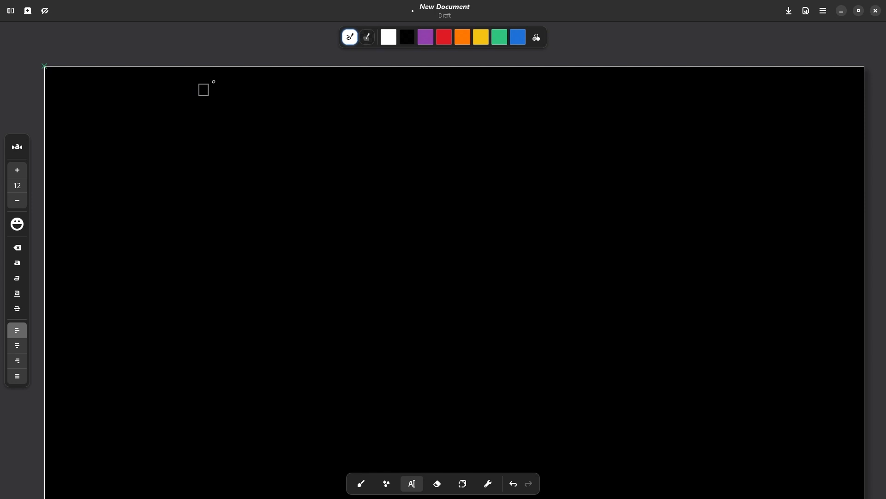
type("Inorder traversal of a Bina")
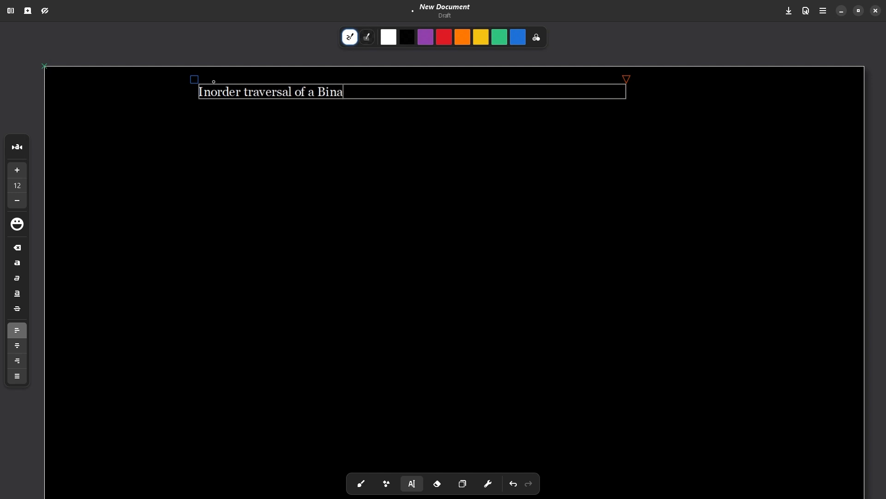
type("ry Search Tree")
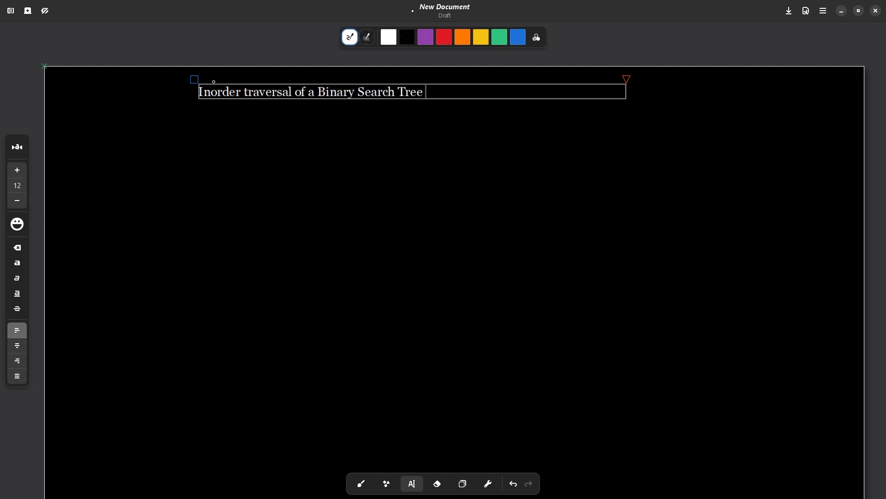
type("is always asore")
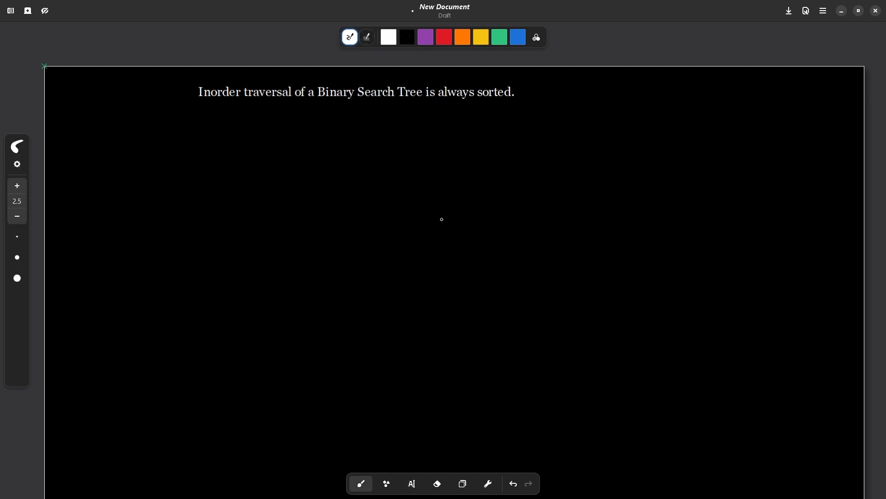
mouse_move(351, 149)
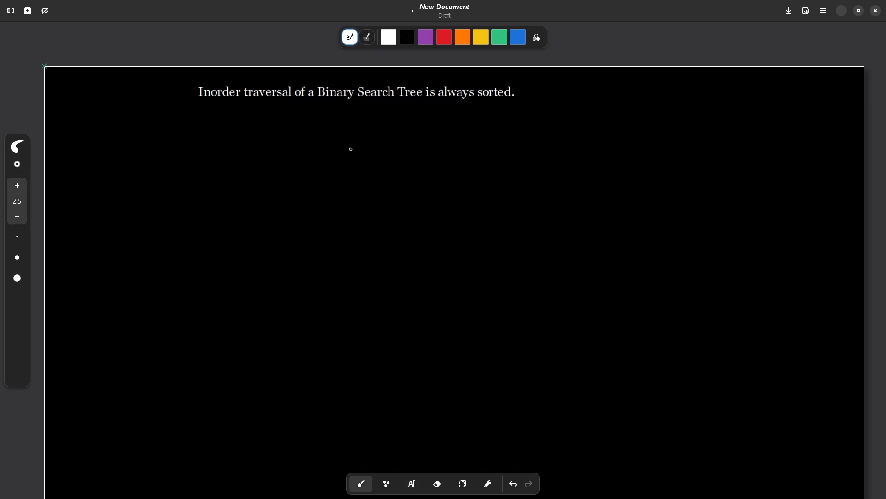
mouse_move(341, 151)
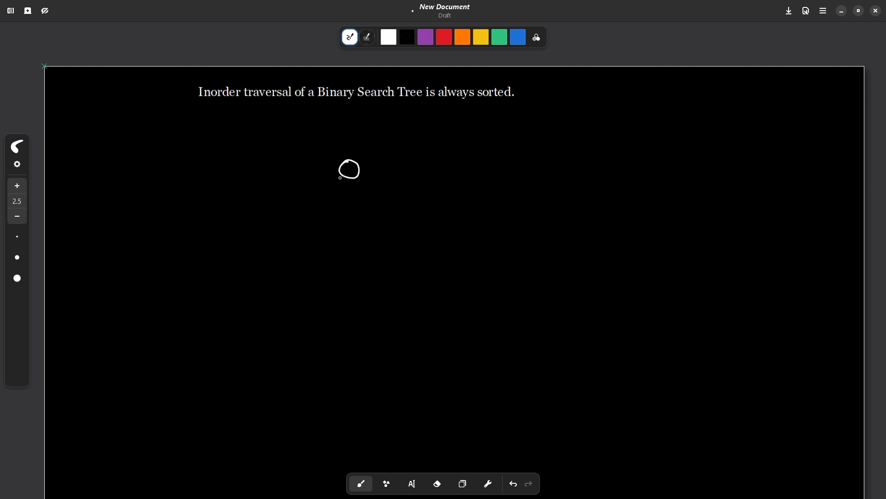
Step: Draw root b with left child a and right child c, and label the nodes
left_click_drag(348, 175, 317, 212)
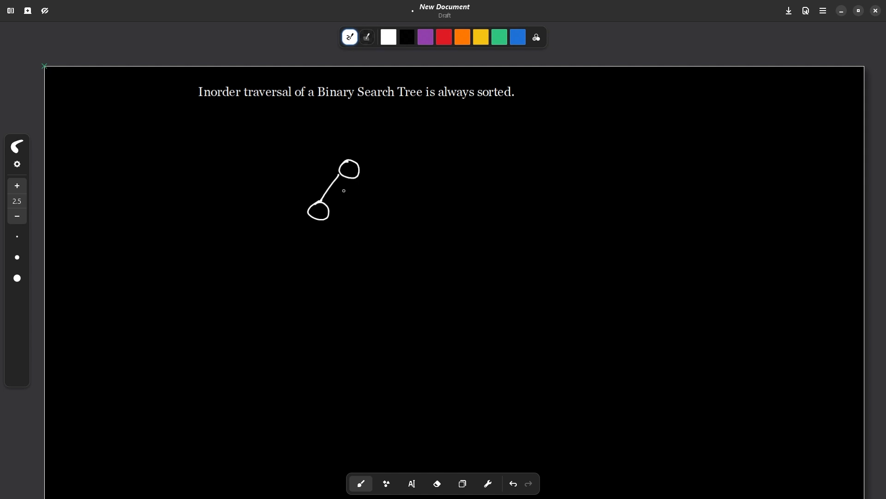
left_click_drag(359, 175, 376, 208)
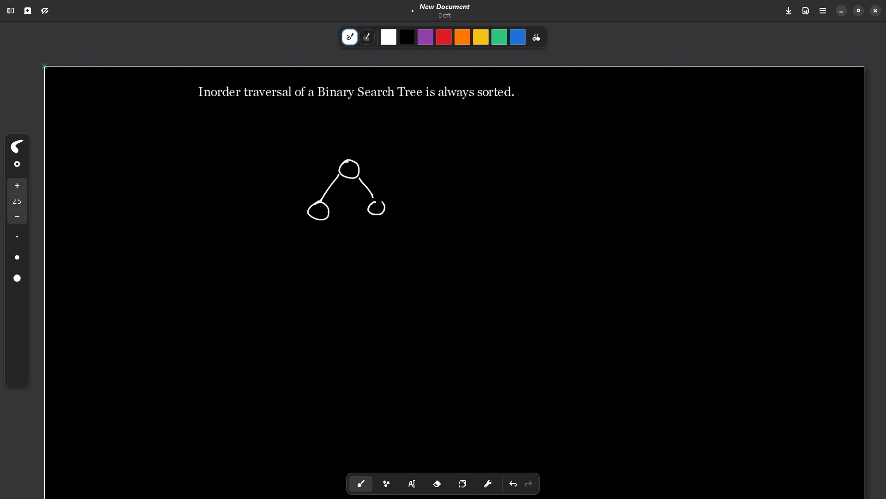
left_click_drag(326, 187, 310, 205)
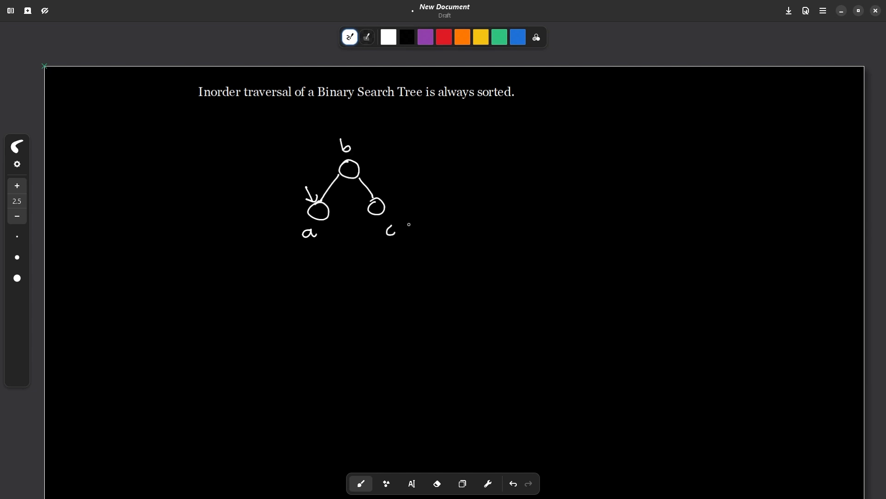
Step: Write the inorder sequence a b c beside the tree, with arrows above it
left_click_drag(469, 180, 508, 179)
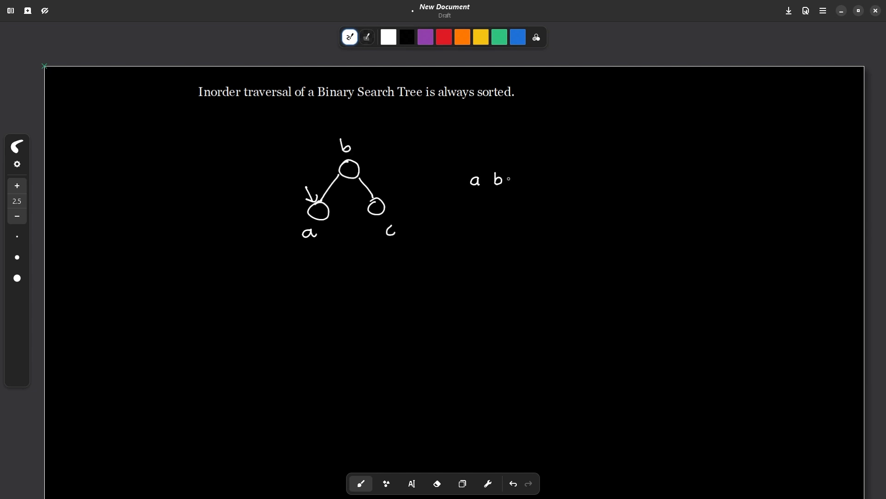
left_click_drag(515, 180, 526, 187)
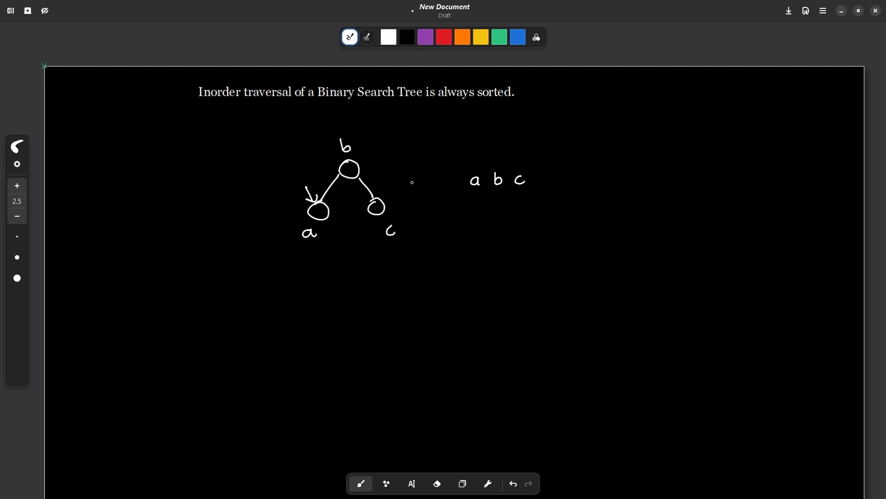
mouse_move(570, 128)
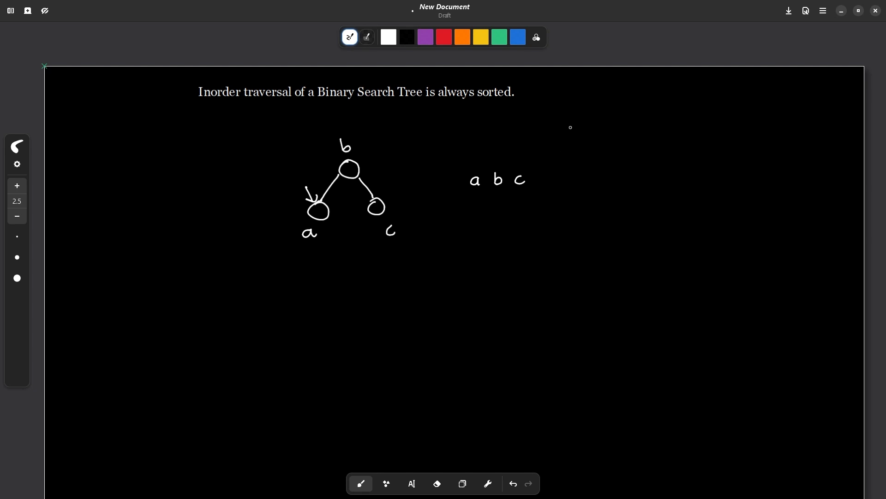
left_click_drag(520, 149, 517, 164)
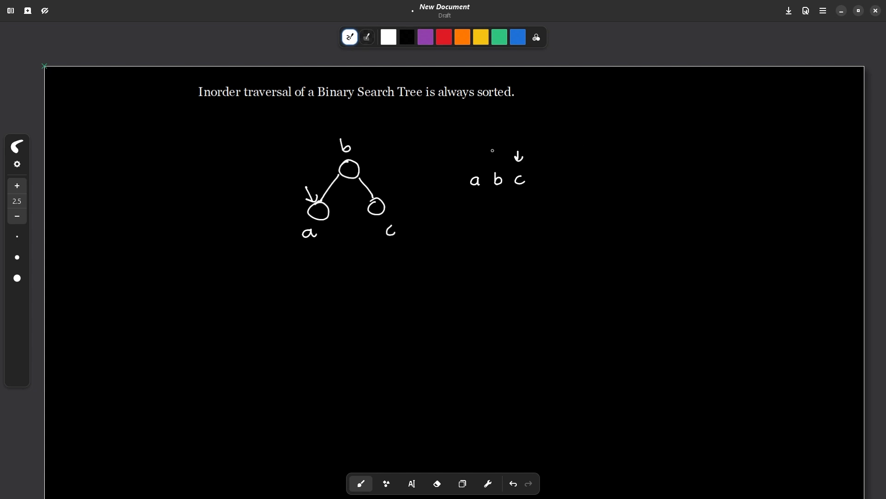
left_click_drag(477, 152, 476, 163)
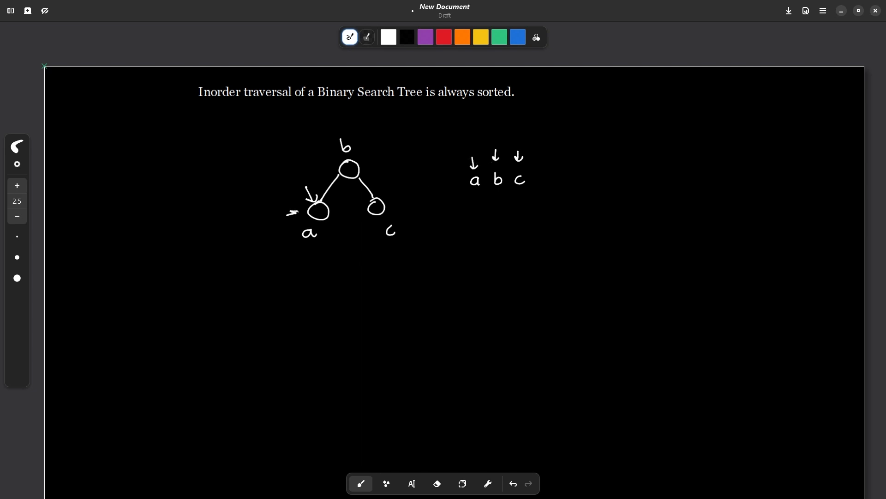
left_click_drag(393, 184, 378, 201)
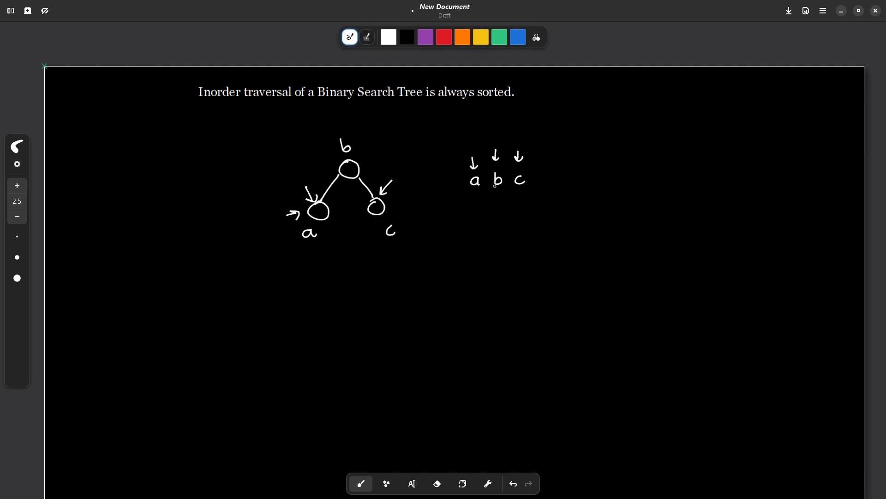
Step: Write the reversed sequence c b a below, box it, and add upward arrows
left_click_drag(475, 218, 469, 229)
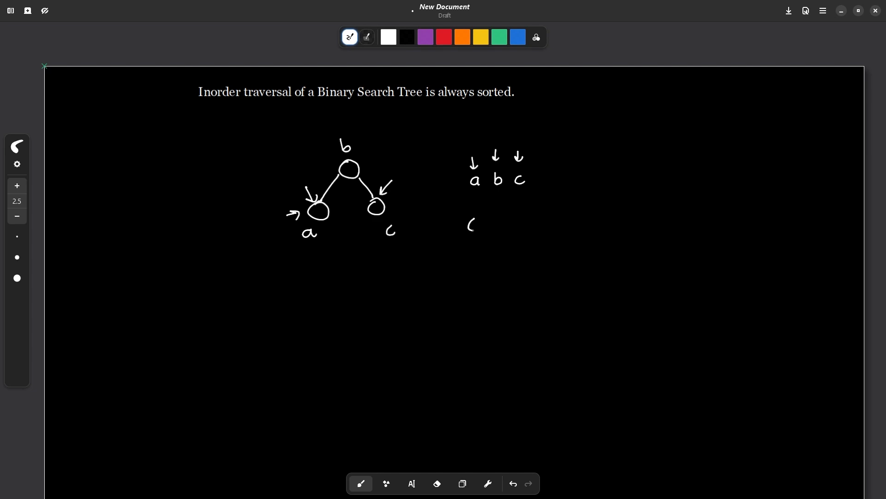
left_click_drag(356, 141, 363, 152)
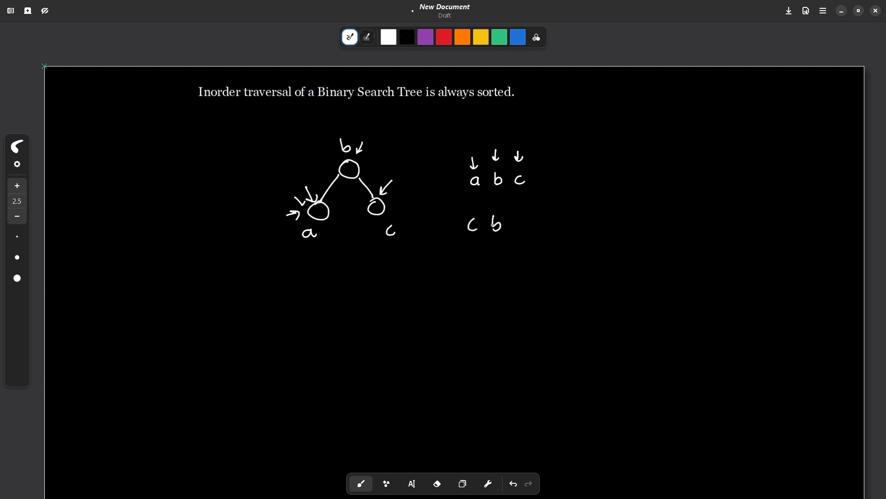
left_click_drag(506, 226, 511, 237)
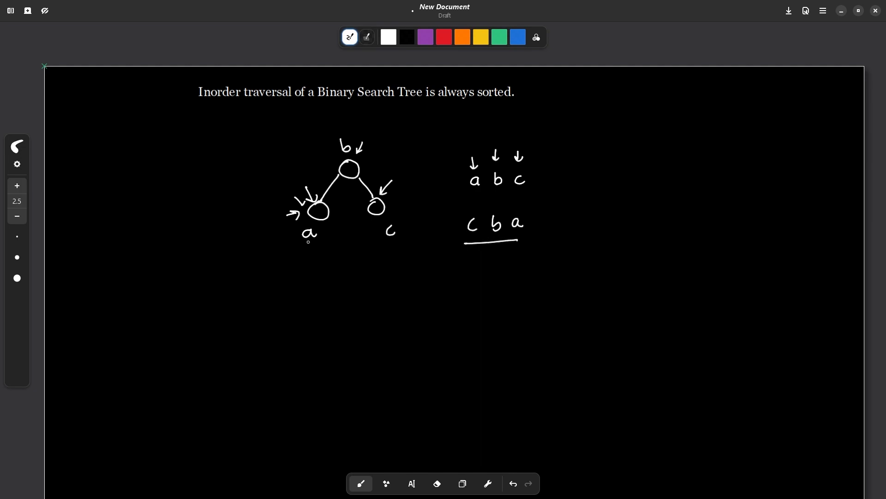
left_click_drag(463, 212, 463, 243)
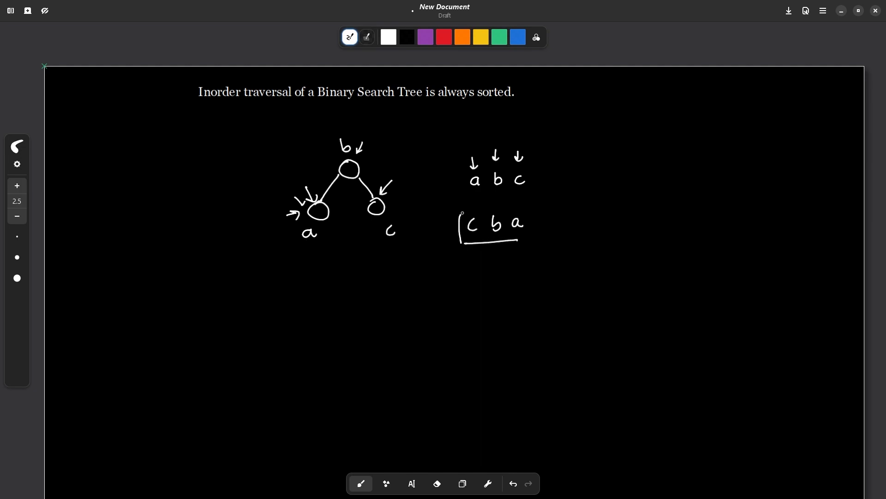
left_click_drag(461, 212, 532, 243)
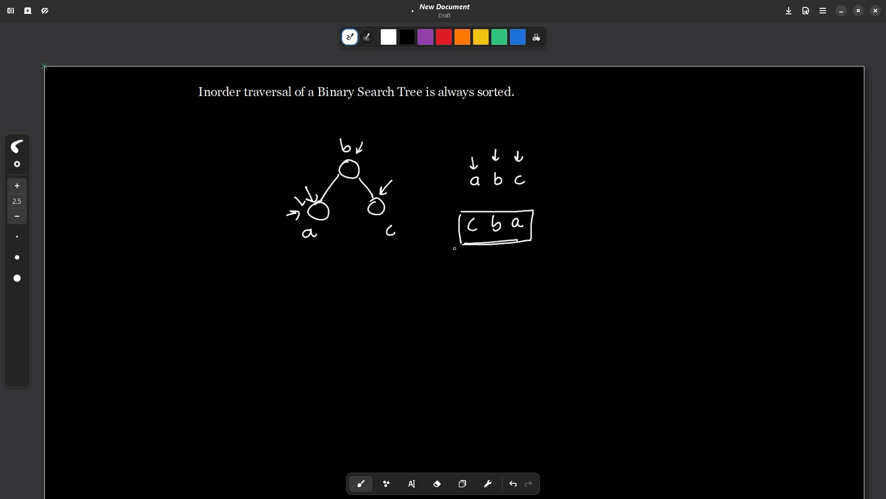
left_click_drag(334, 225, 334, 236)
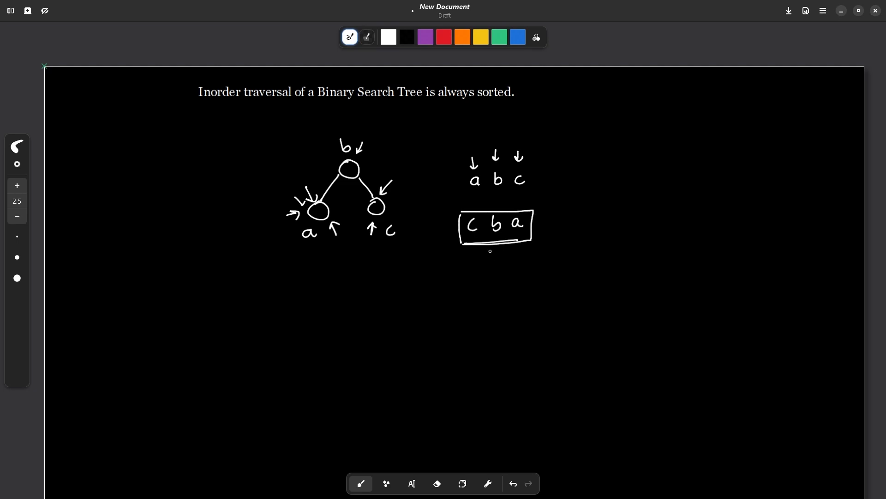
mouse_move(652, 192)
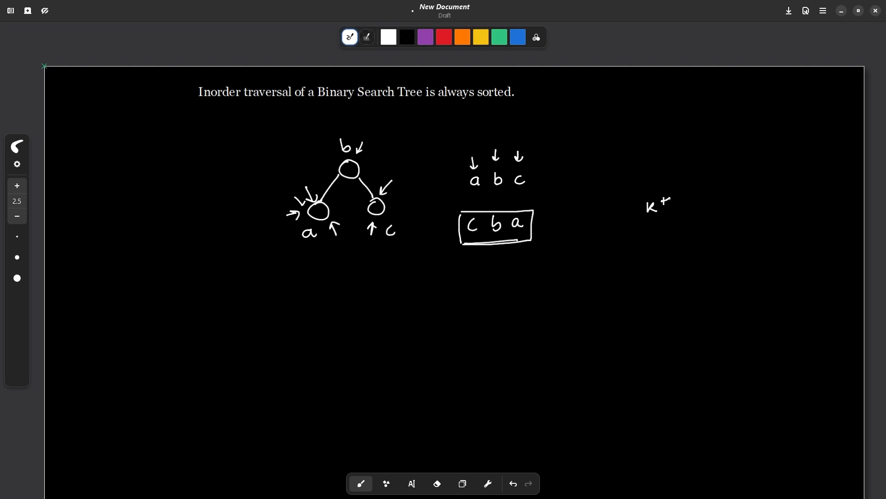
Step: Handwrite 'Kth largest', '--k' and 'if(k==0) ans = cur->data' on the right
left_click_drag(667, 200, 707, 209)
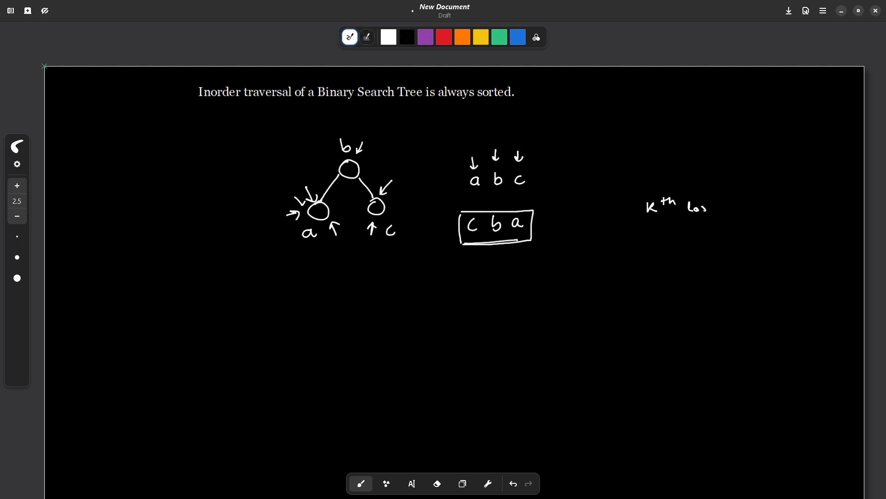
left_click_drag(684, 209, 745, 209)
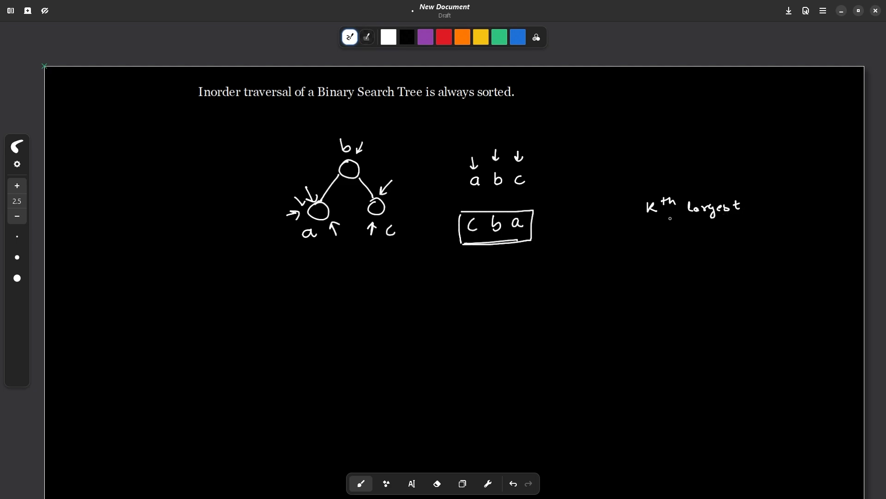
left_click_drag(642, 270, 650, 270)
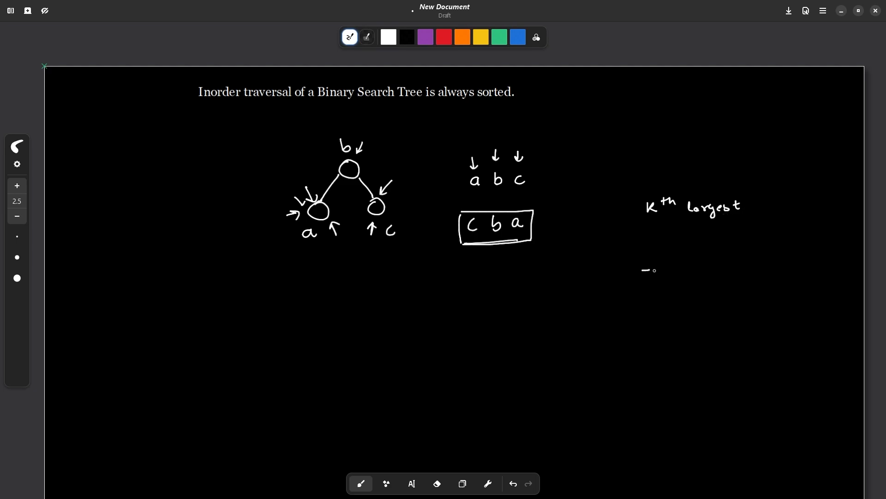
left_click_drag(650, 270, 675, 270)
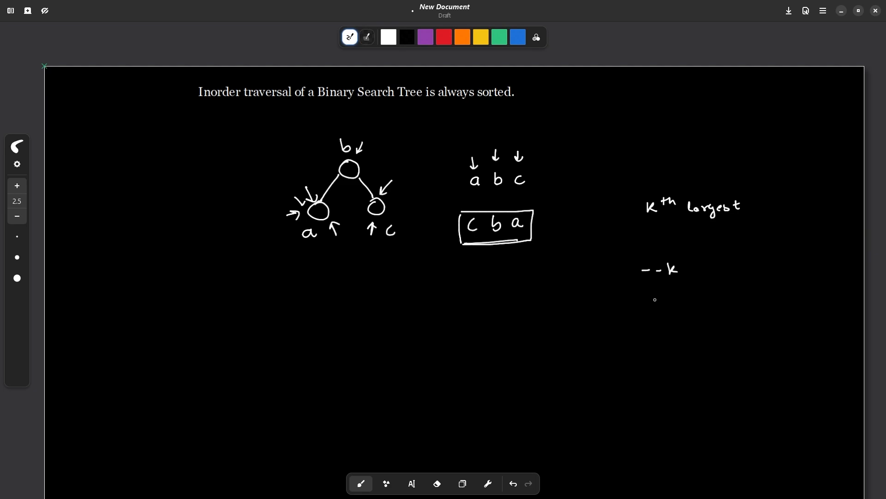
left_click_drag(642, 294, 656, 306)
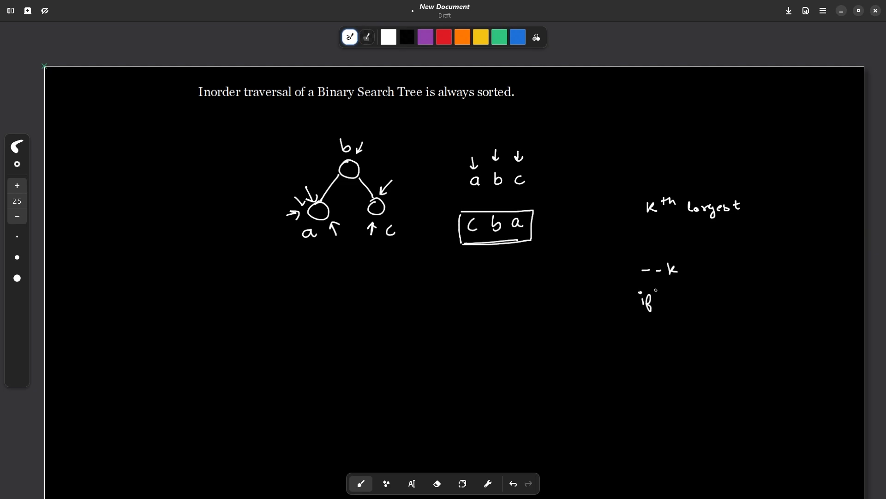
left_click_drag(656, 300, 703, 299)
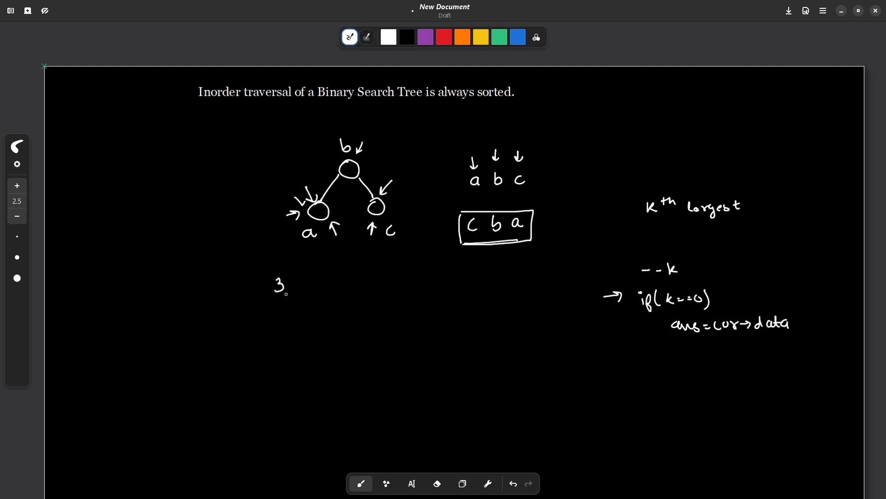
Step: Underline k = 3 and draw arrows from the root down to the rightmost leaf and back
left_click_drag(273, 300, 292, 302)
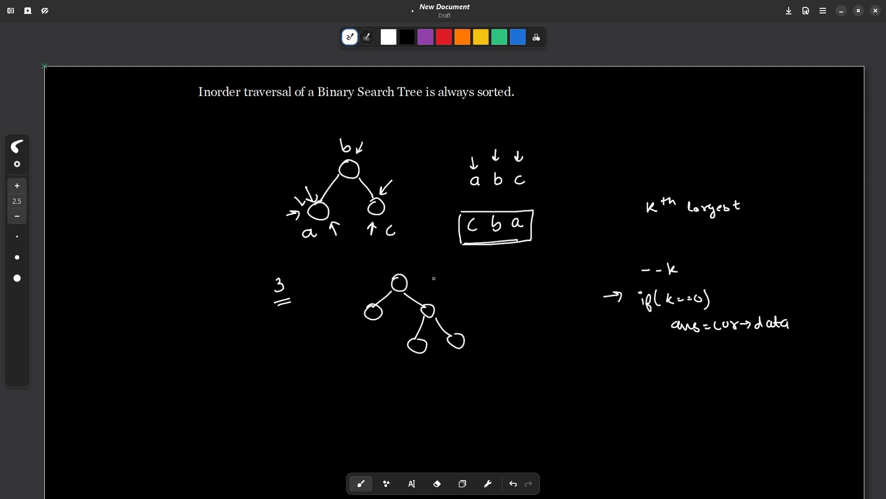
left_click_drag(409, 268, 436, 291)
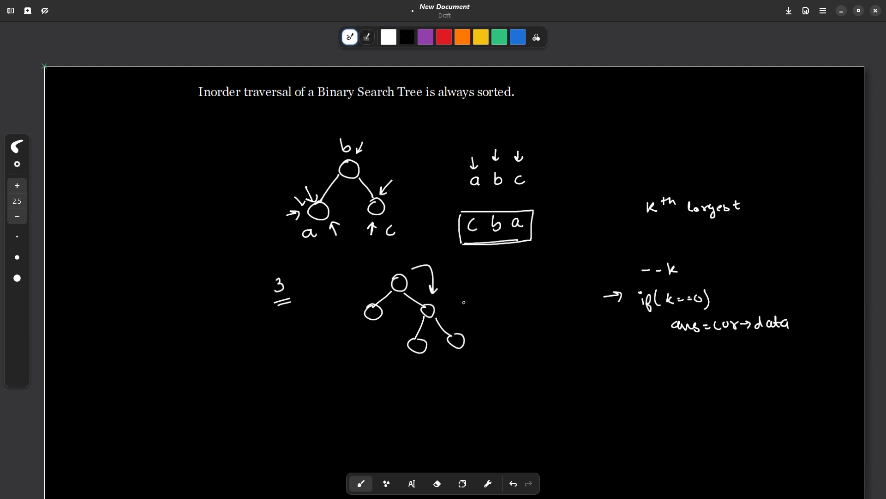
left_click_drag(441, 306, 464, 333)
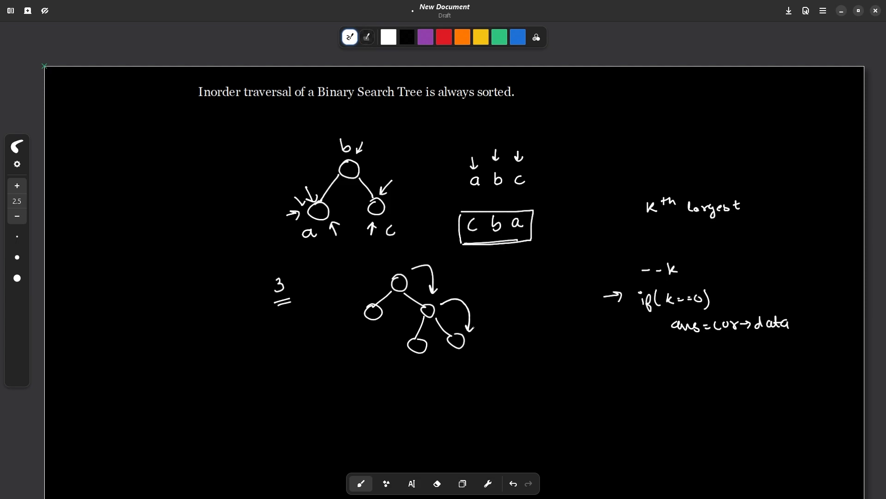
left_click_drag(475, 328, 491, 368)
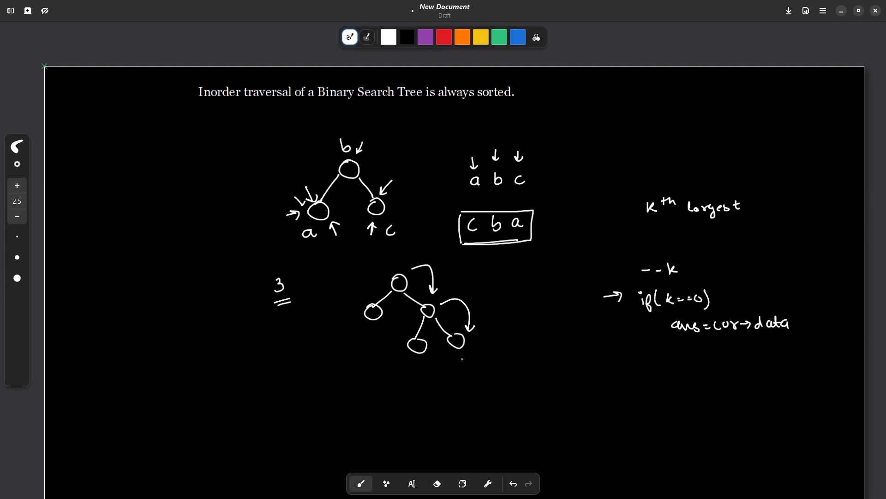
left_click_drag(464, 370, 465, 356)
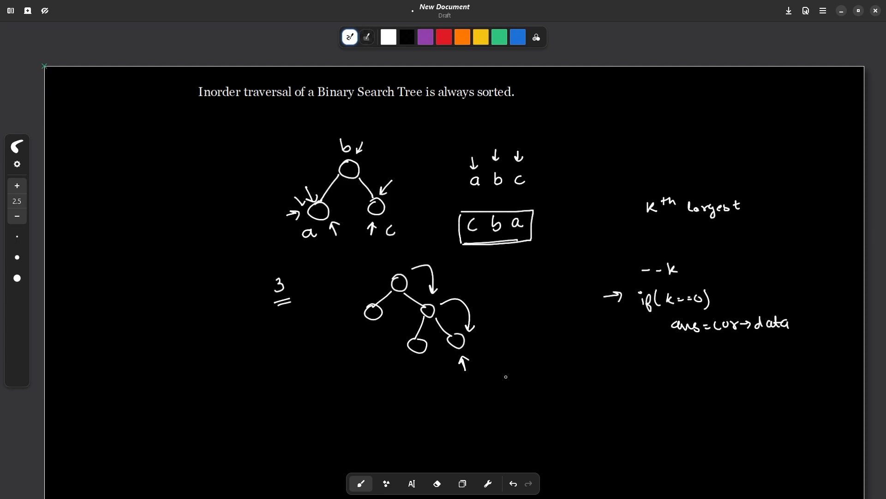
left_click_drag(438, 359, 446, 375)
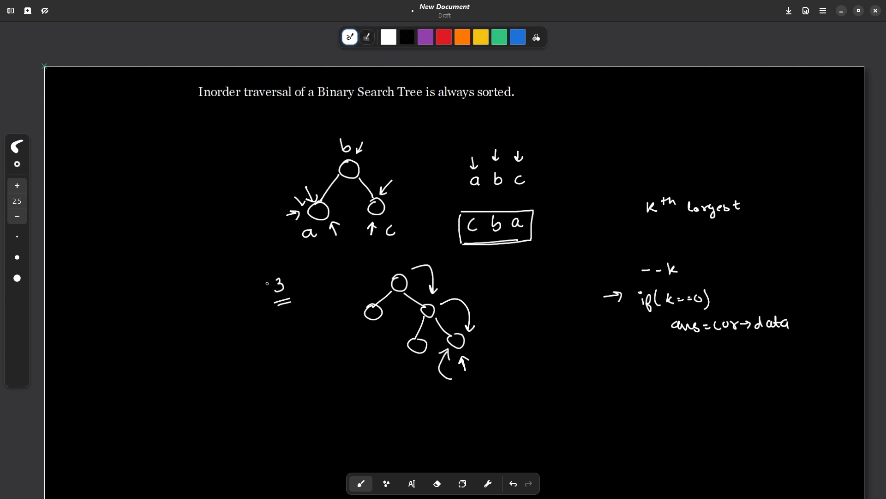
Step: Circle the 3, write a count of 1 beneath it, and add arrows into the right child's left leaf
left_click_drag(262, 274, 297, 302)
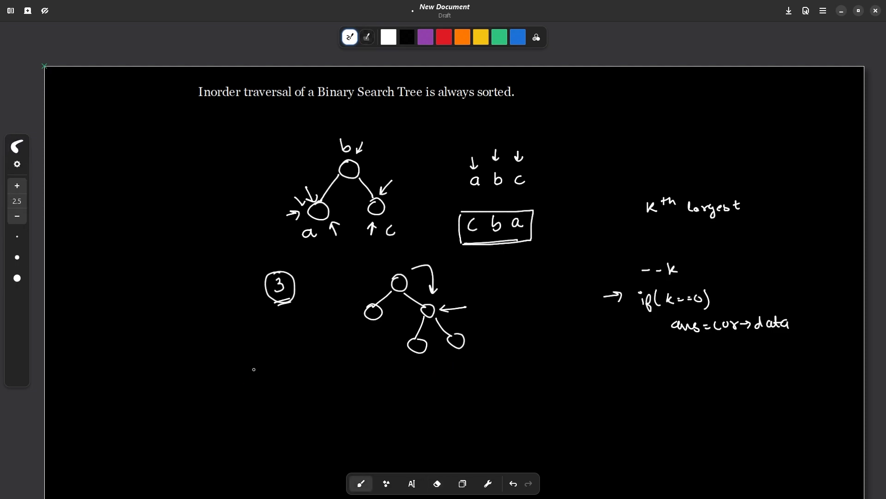
left_click_drag(255, 366, 254, 382)
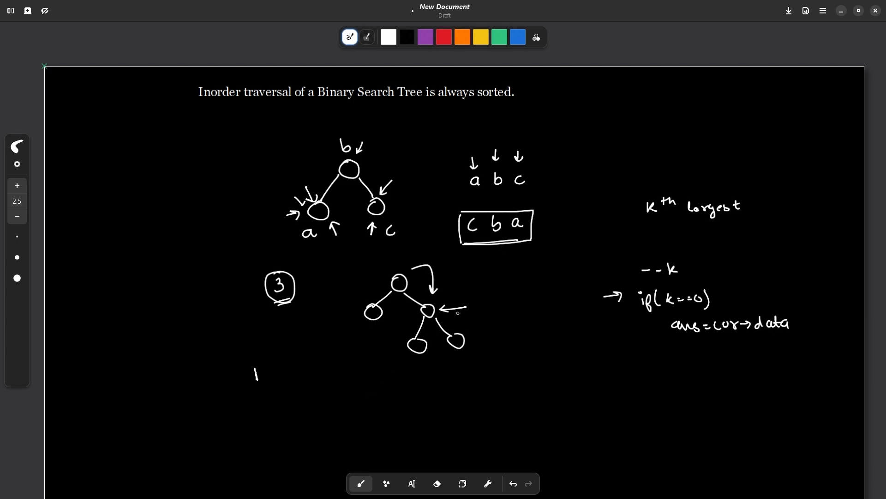
left_click(437, 483)
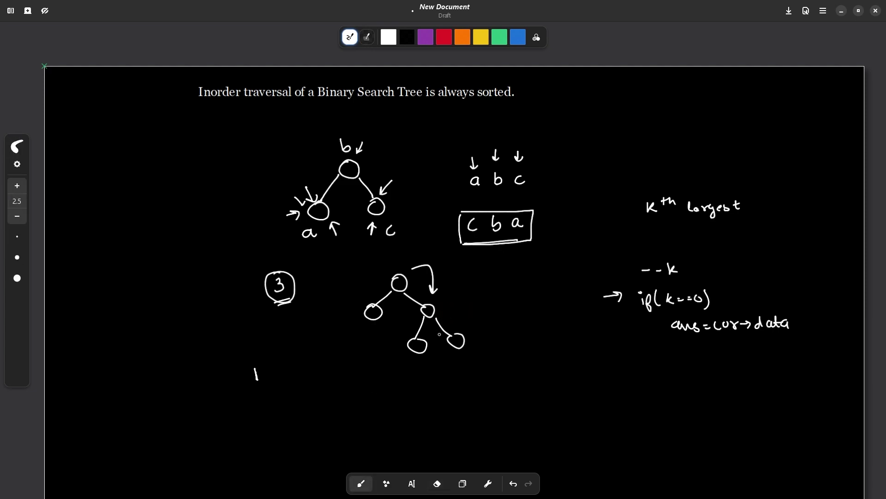
left_click_drag(393, 320, 413, 314)
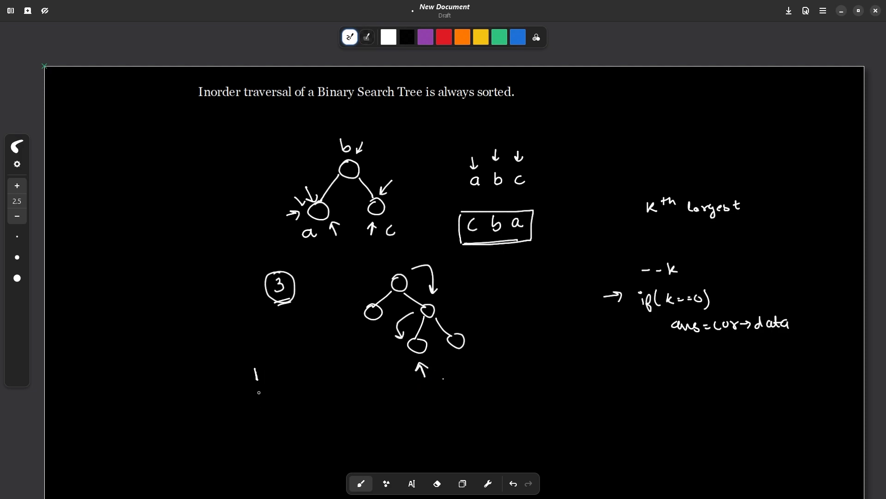
Step: Erase the 1, number visited nodes 1, 2, 3, write a circled 0, and add arrows
left_click(436, 483)
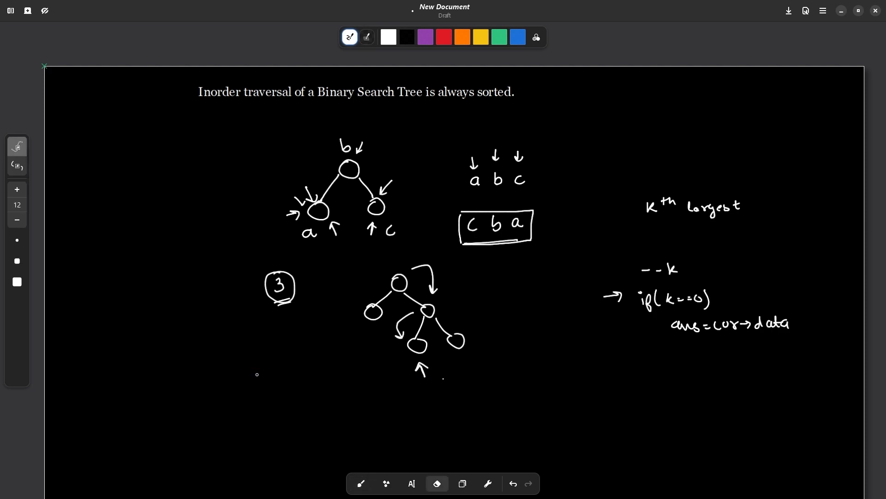
left_click(361, 484)
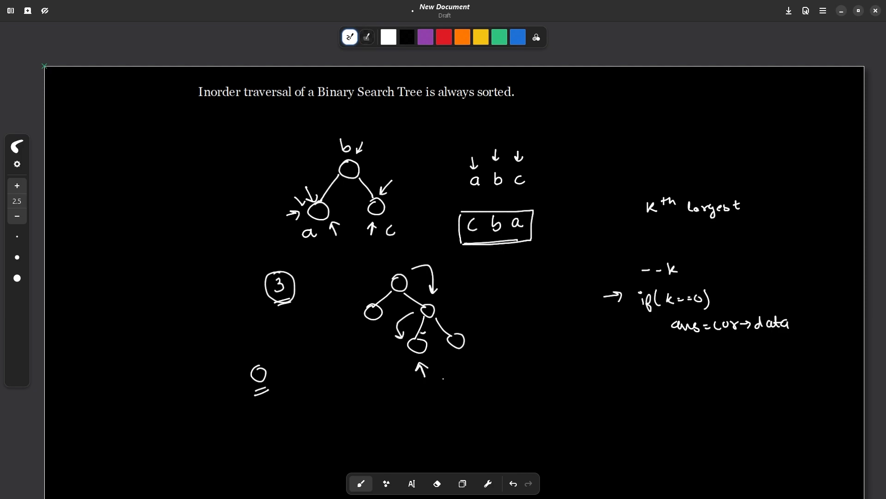
left_click_drag(401, 328, 418, 356)
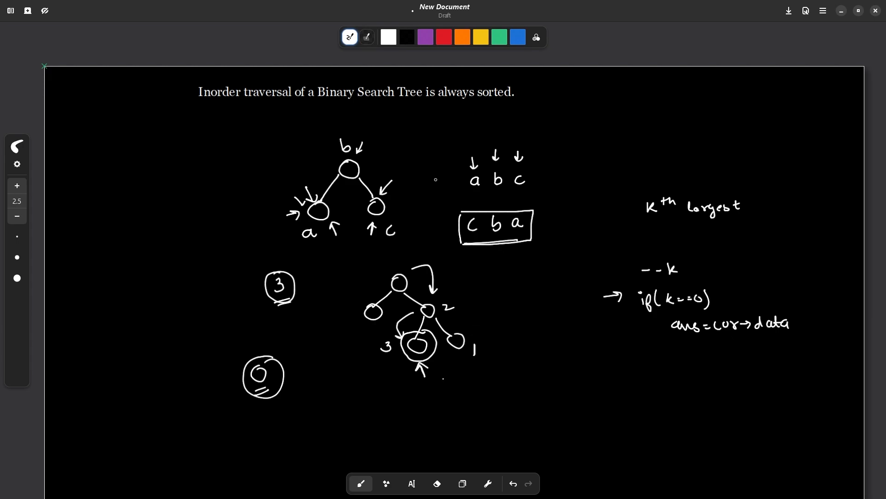
left_click_drag(433, 180, 452, 179)
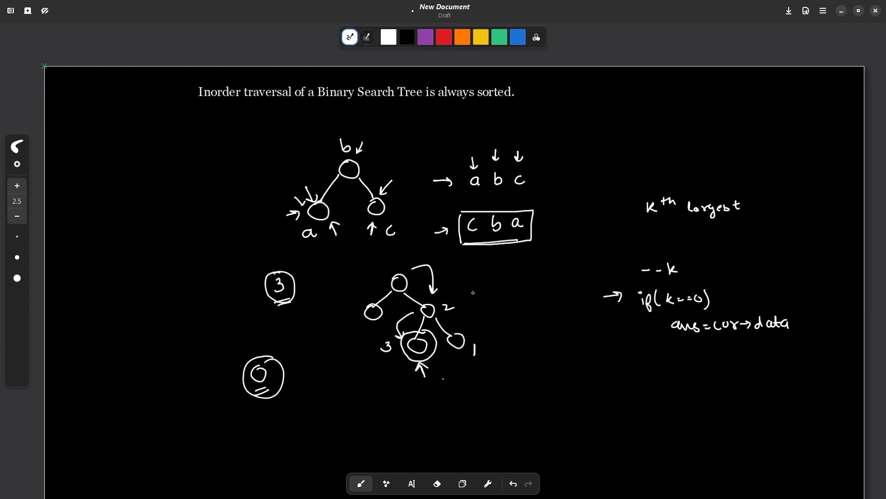
mouse_move(490, 287)
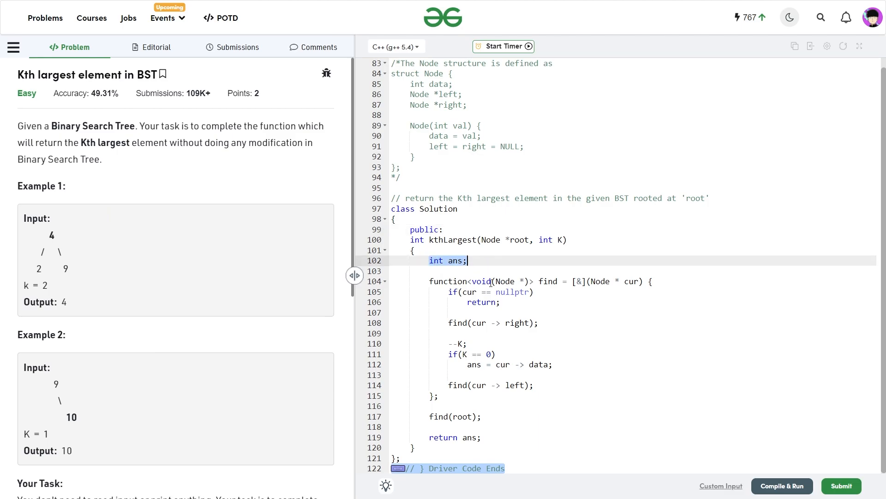
Step: Walk through the kthLargest code, highlighting the recursive calls, k check and return statement
left_click(454, 416)
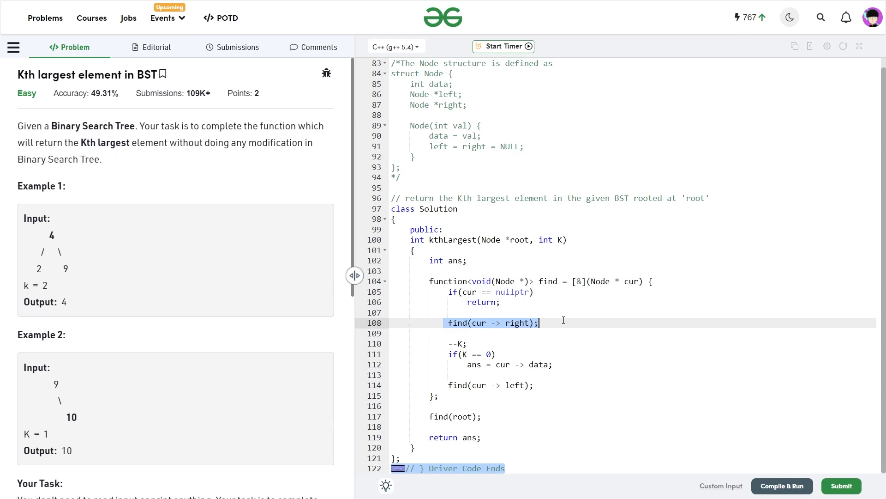
mouse_move(586, 323)
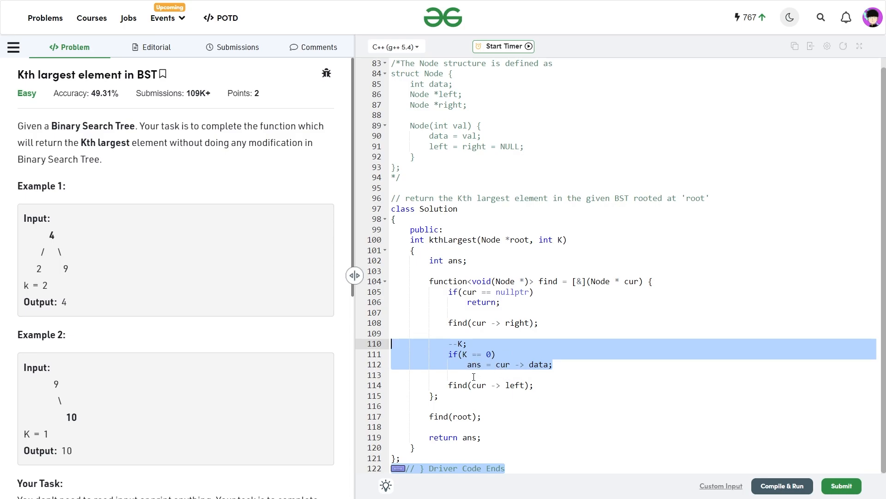
left_click(468, 364)
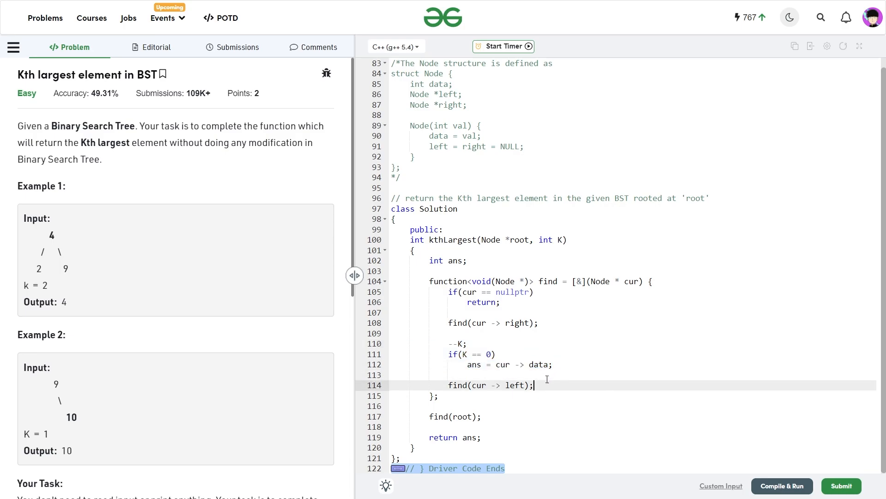
double_click(490, 385)
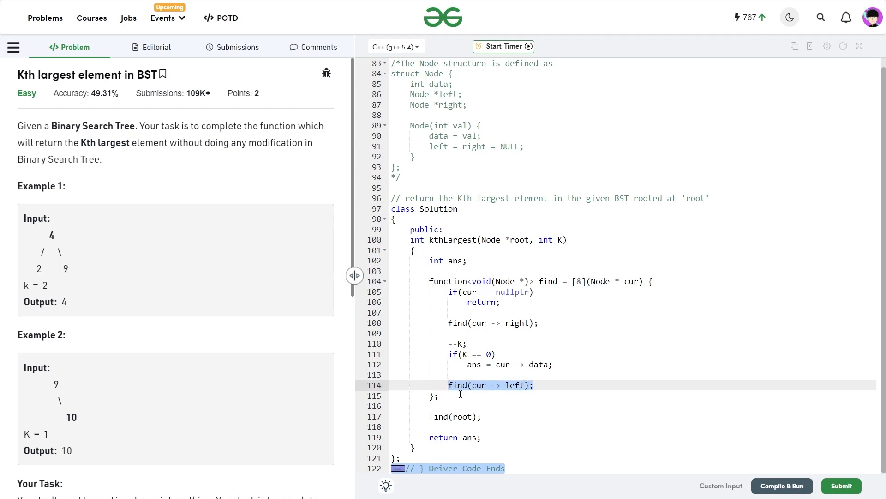
mouse_move(528, 393)
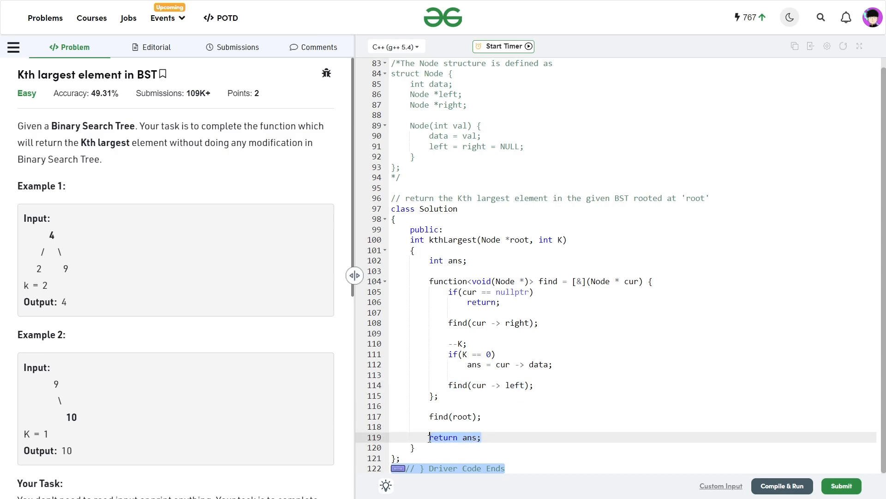
left_click(482, 438)
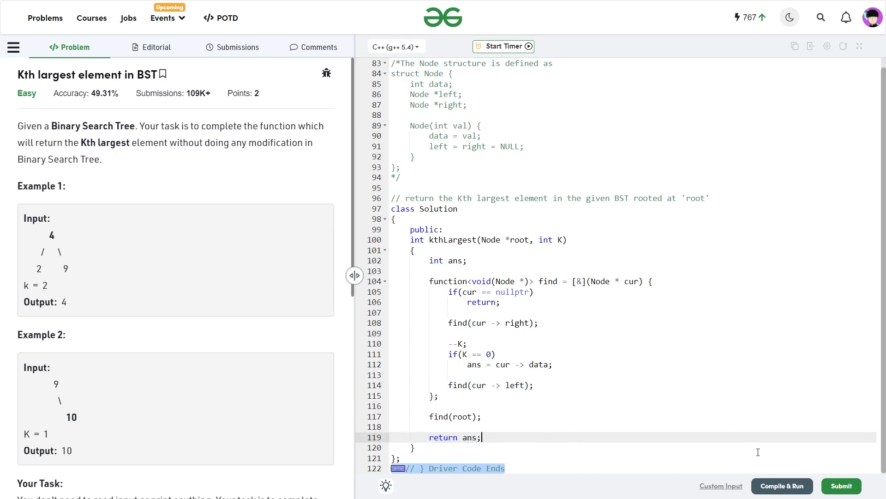
mouse_move(715, 412)
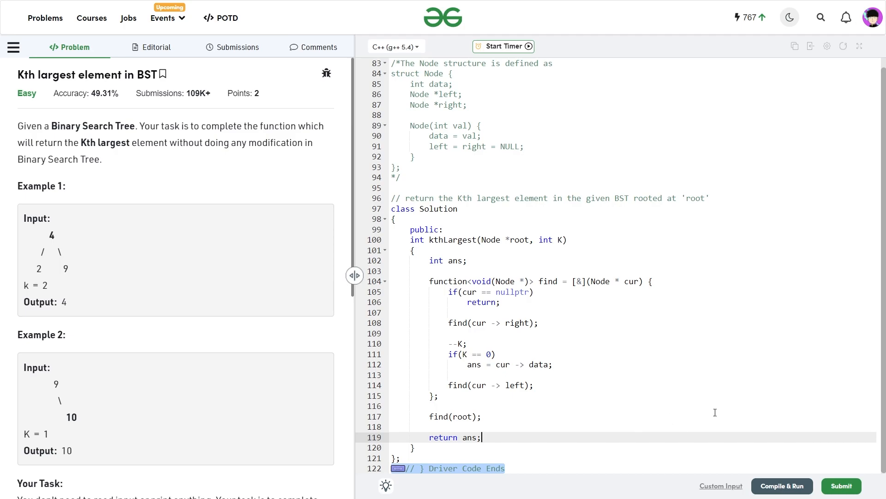
Step: Submit the kthLargest solution, pass all 1120 test cases, and minimize the Output Window
left_click(782, 485)
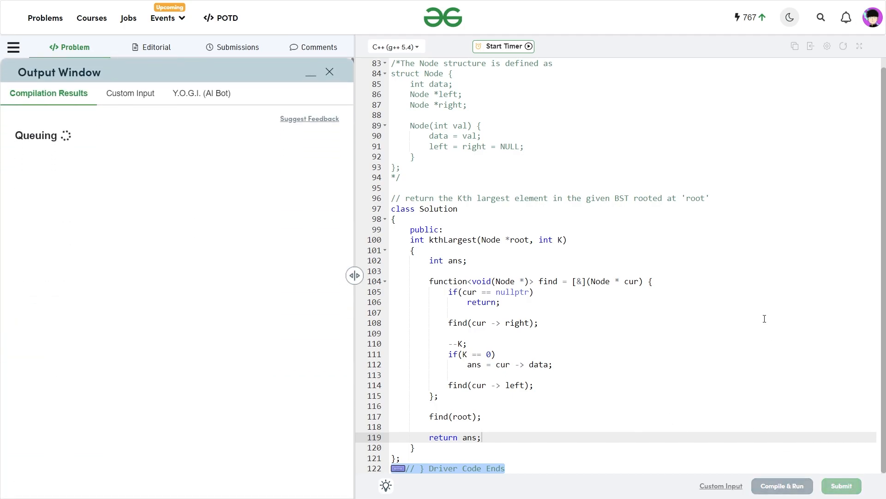
left_click(782, 485)
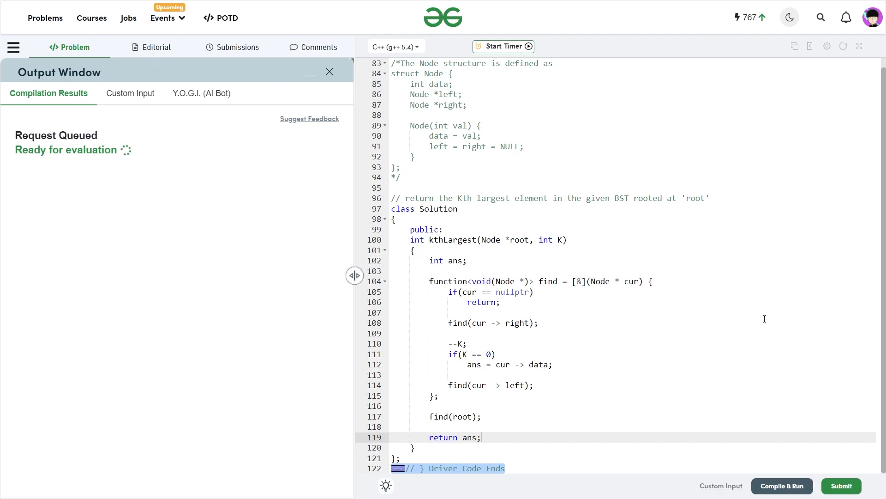
left_click(841, 486)
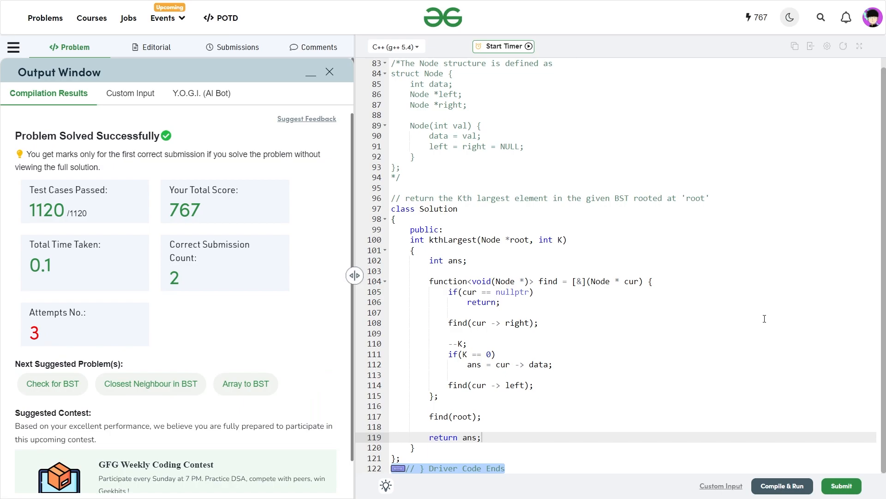
mouse_move(756, 318)
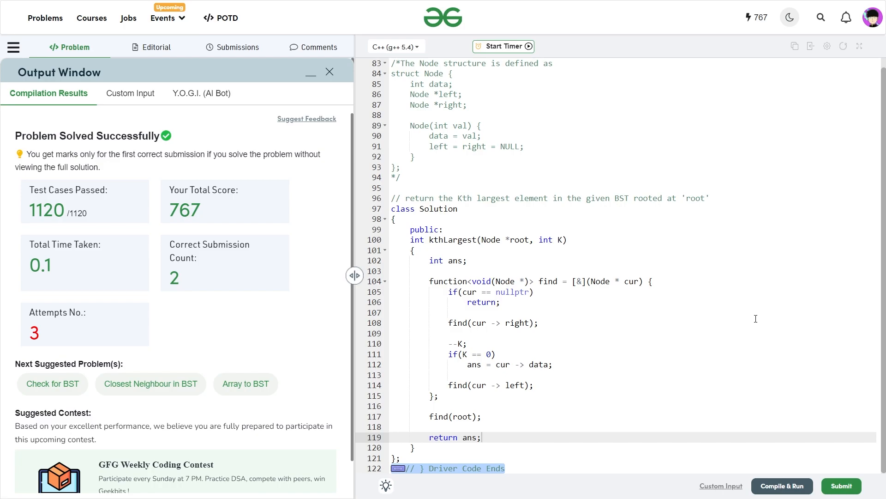
left_click(310, 71)
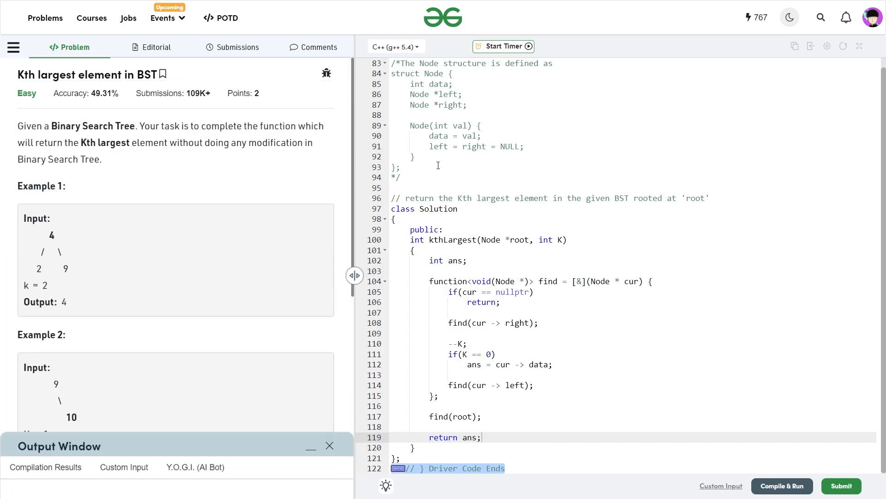